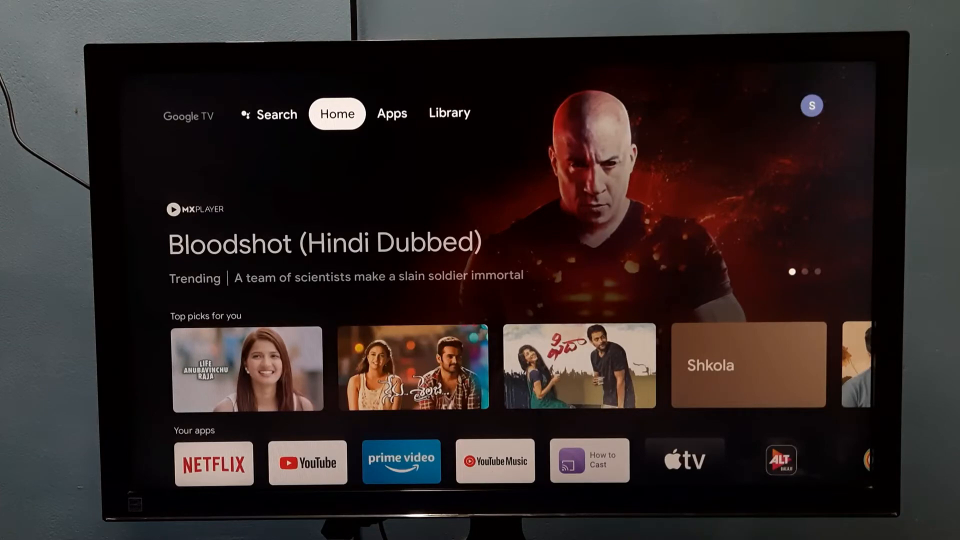
- Reach the System About page via the profile icon's Settings, showing the 4K Google TV Stick and Android TV OS 11
click(449, 113)
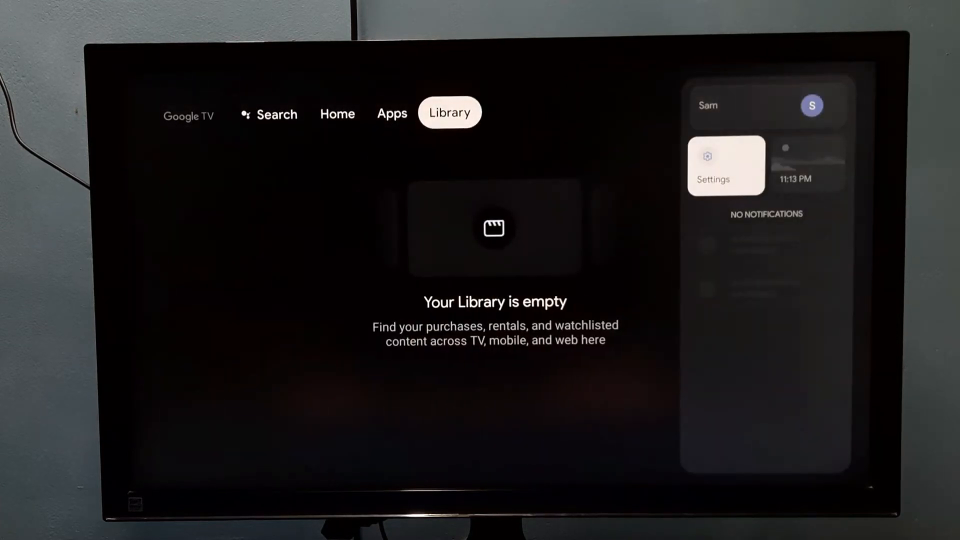
click(727, 165)
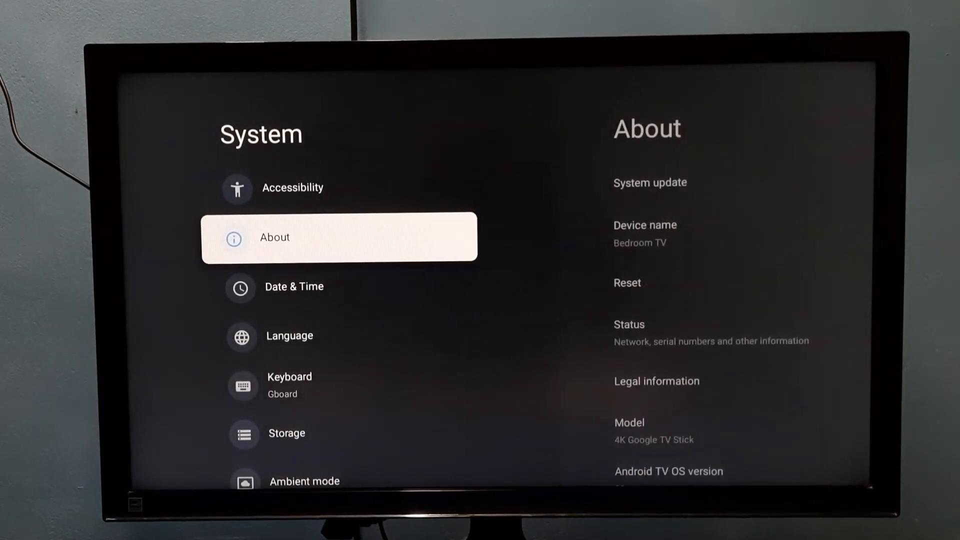
click(340, 237)
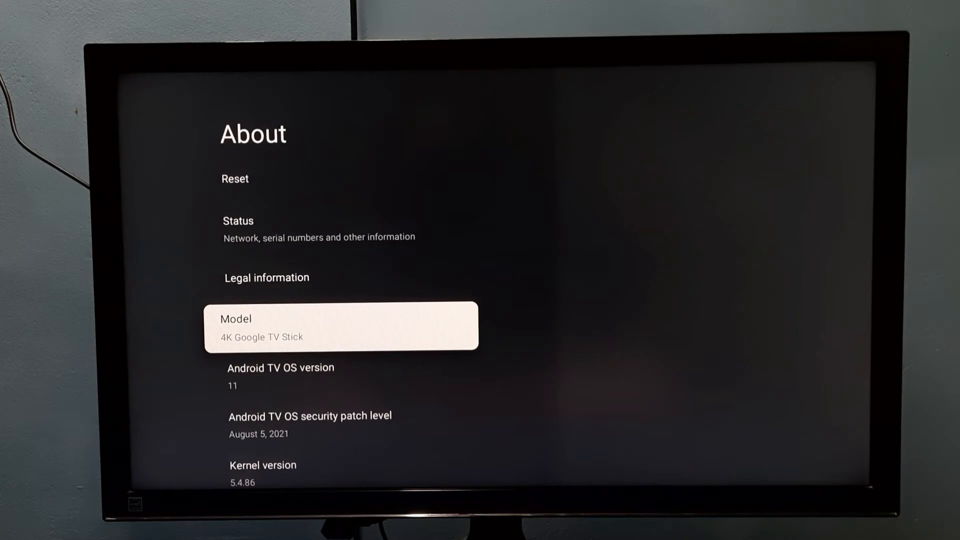
- Scroll the About list down to the August 5, 2021 security patch, kernel 5.4.86 and OS build
scroll(down, 3)
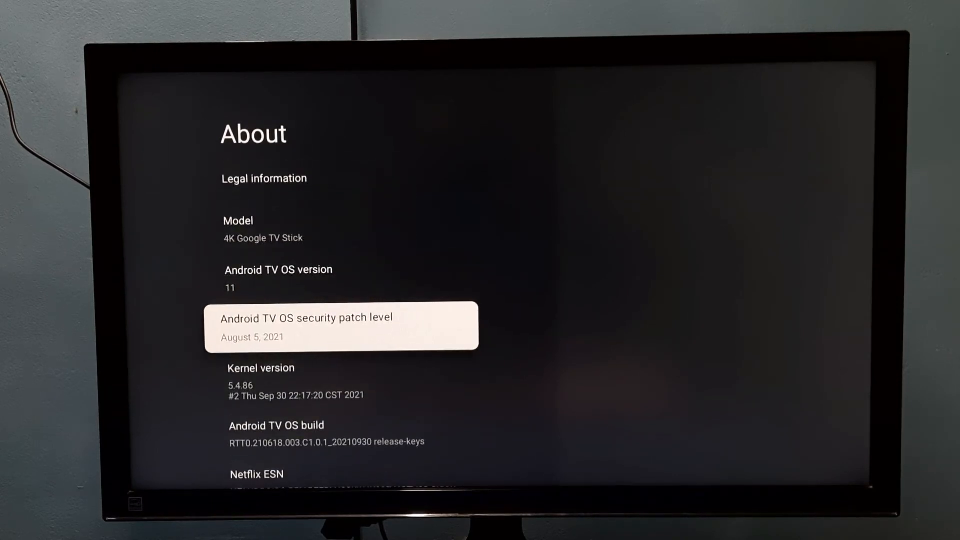
- Focus the Status entry so its IP, MAC, Bluetooth address, serial number and up time appear
scroll(down, 3)
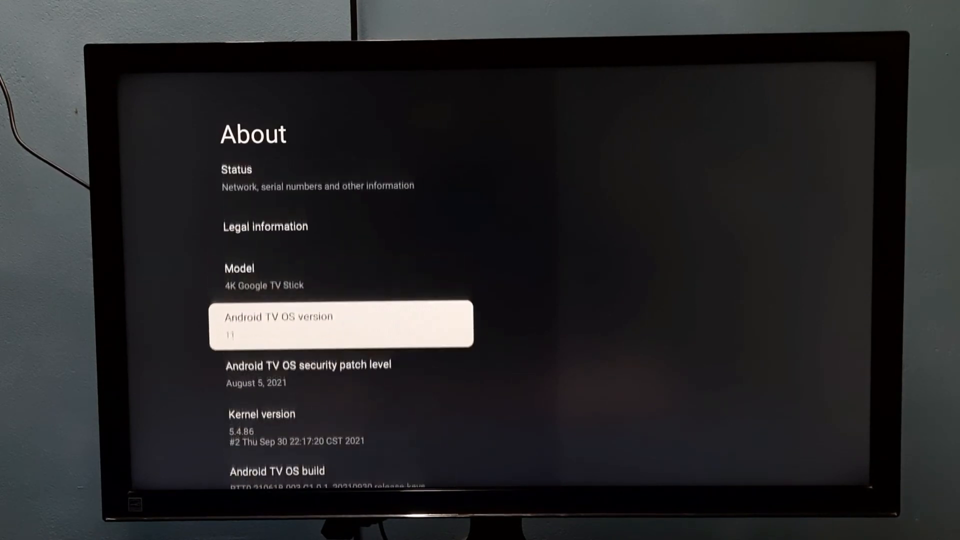
key(up)
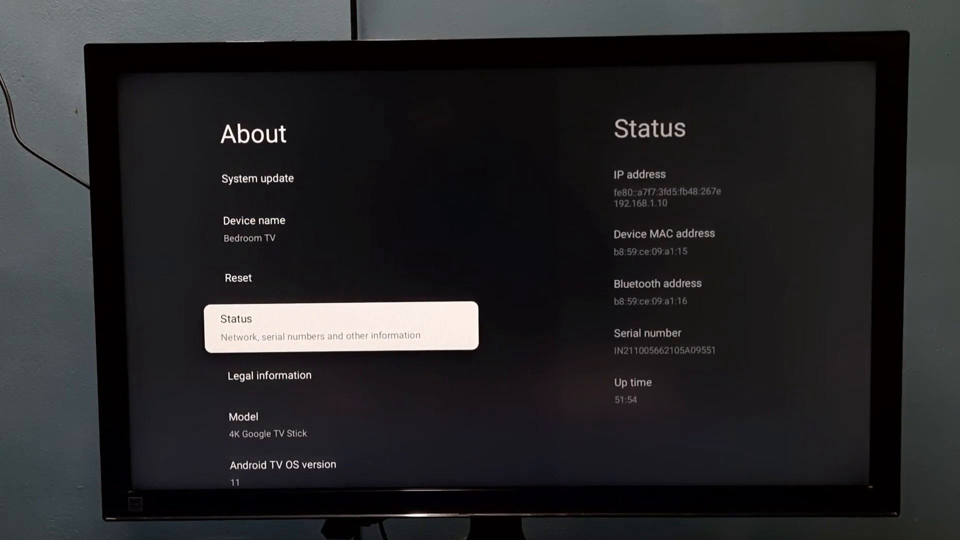
- Return from the top of the About list to the System settings menu
click(340, 326)
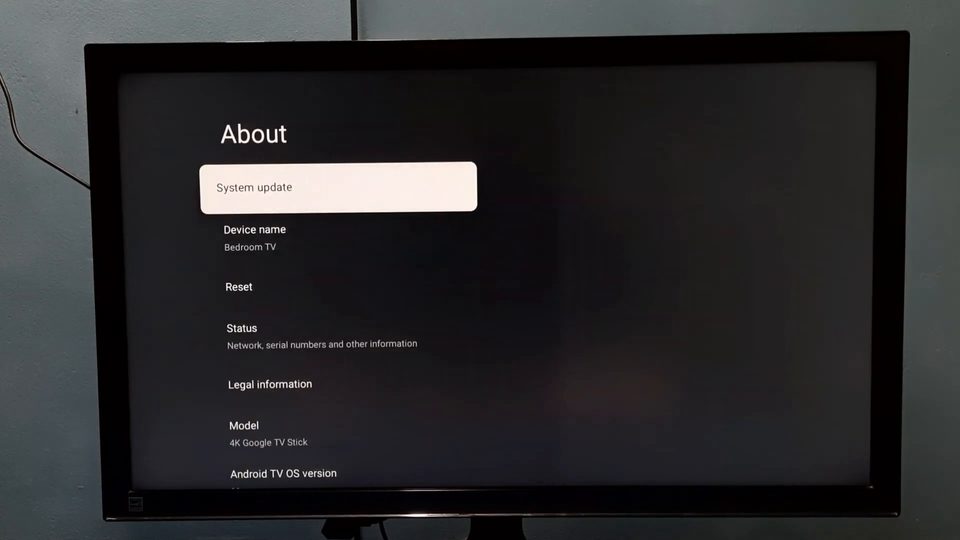
key(Back)
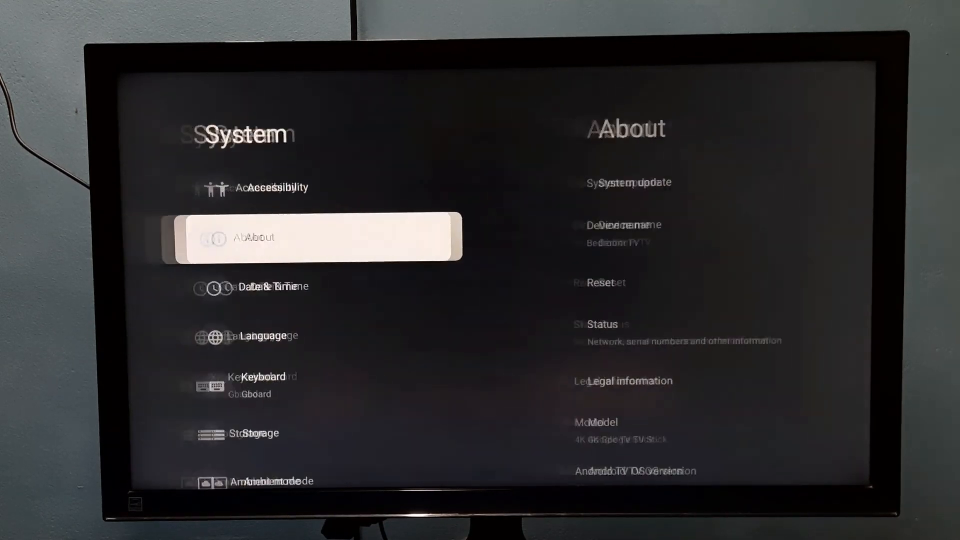